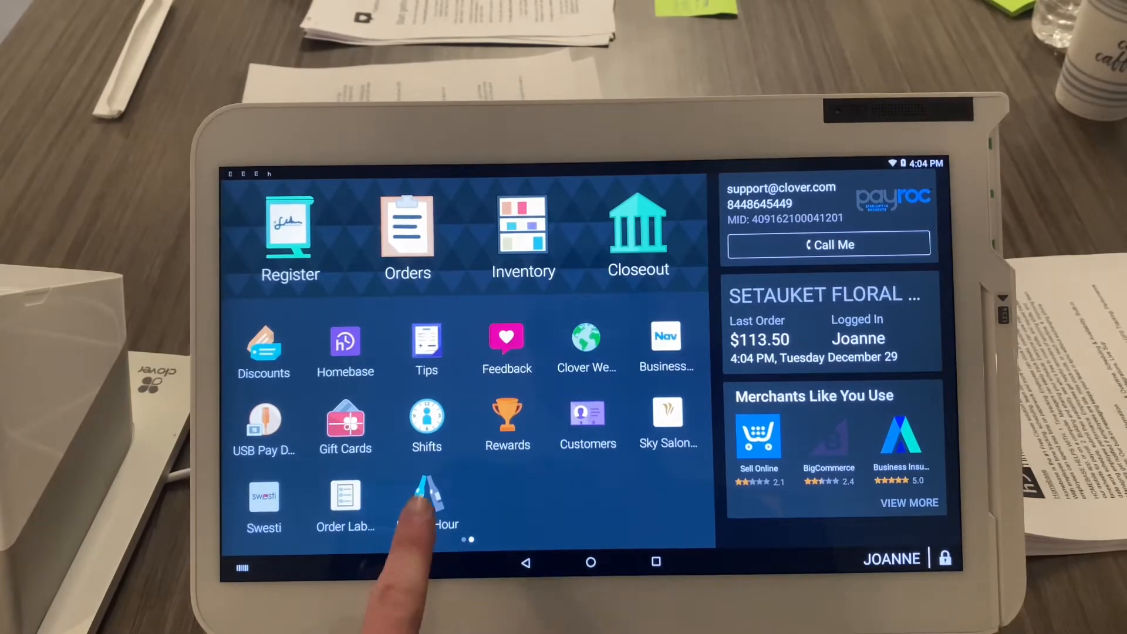
- Launch the Happy Hour app and start a new Add Discount form
{"action": "left_click", "coordinate": [427, 497]}
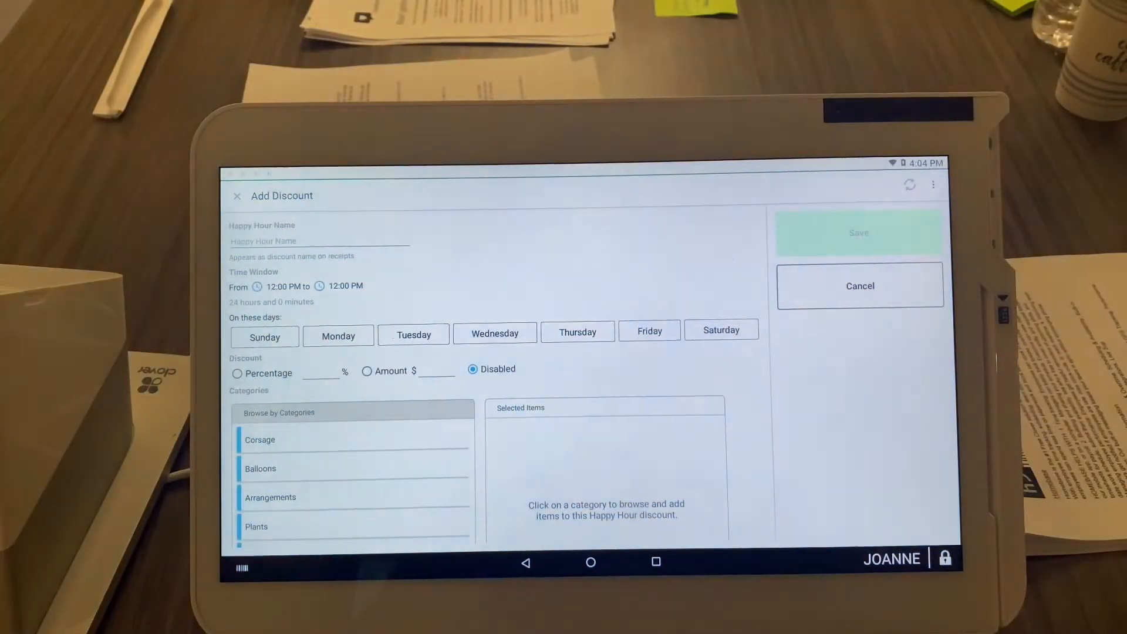
{"action": "left_click", "coordinate": [860, 286]}
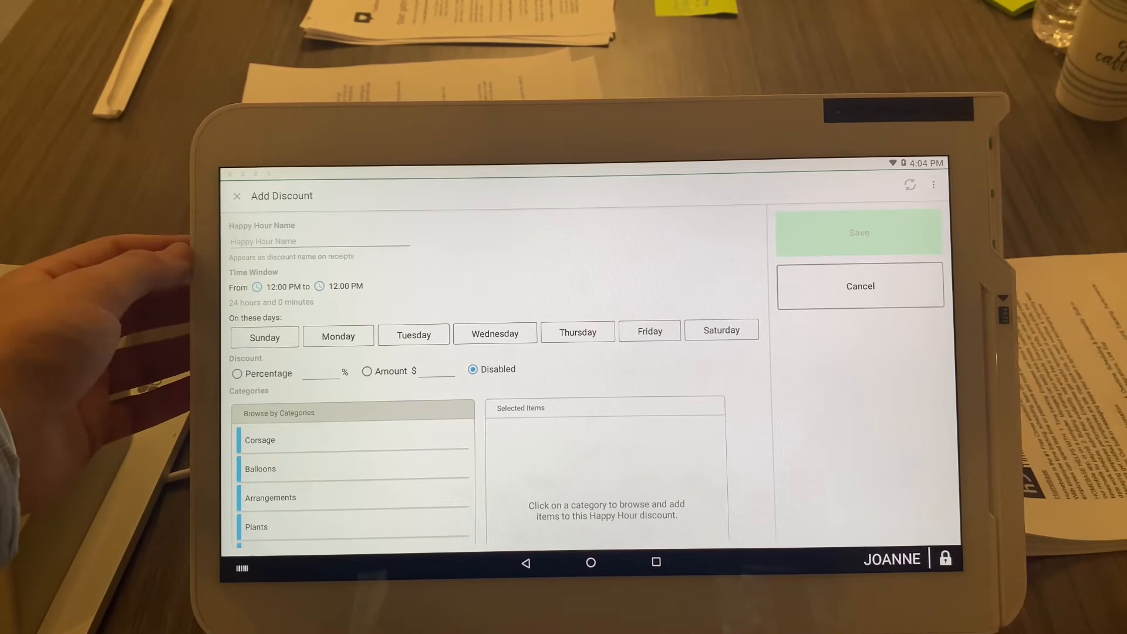
- Enter 'Wine Night' as the happy hour name
{"action": "left_click", "coordinate": [319, 241]}
{"action": "type", "text": "Wine N"}
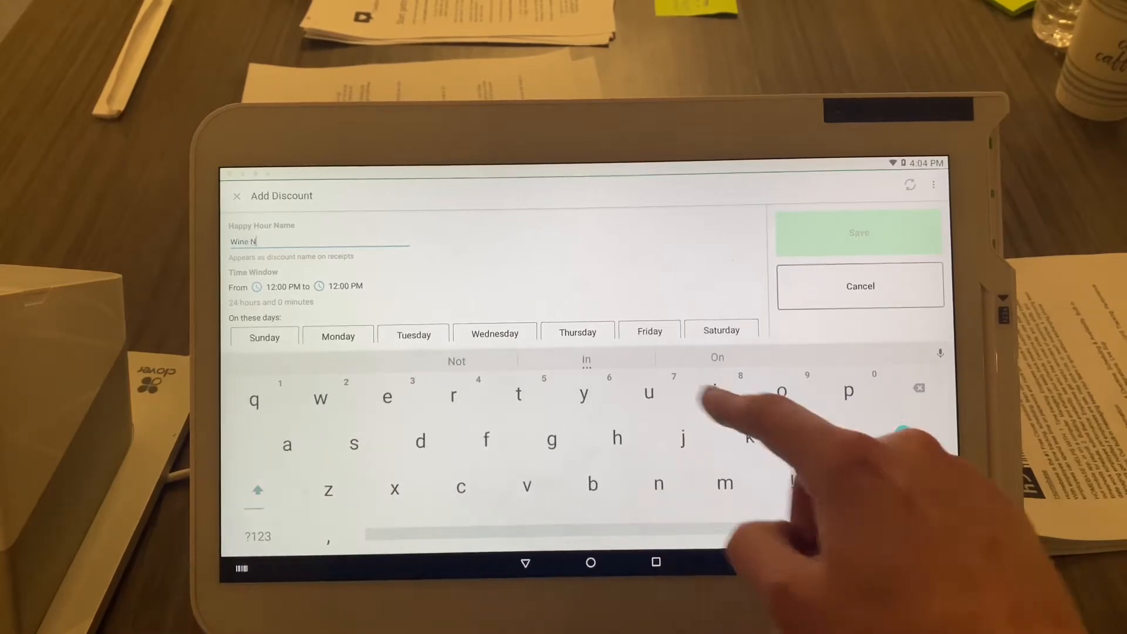
{"action": "type", "text": "ight"}
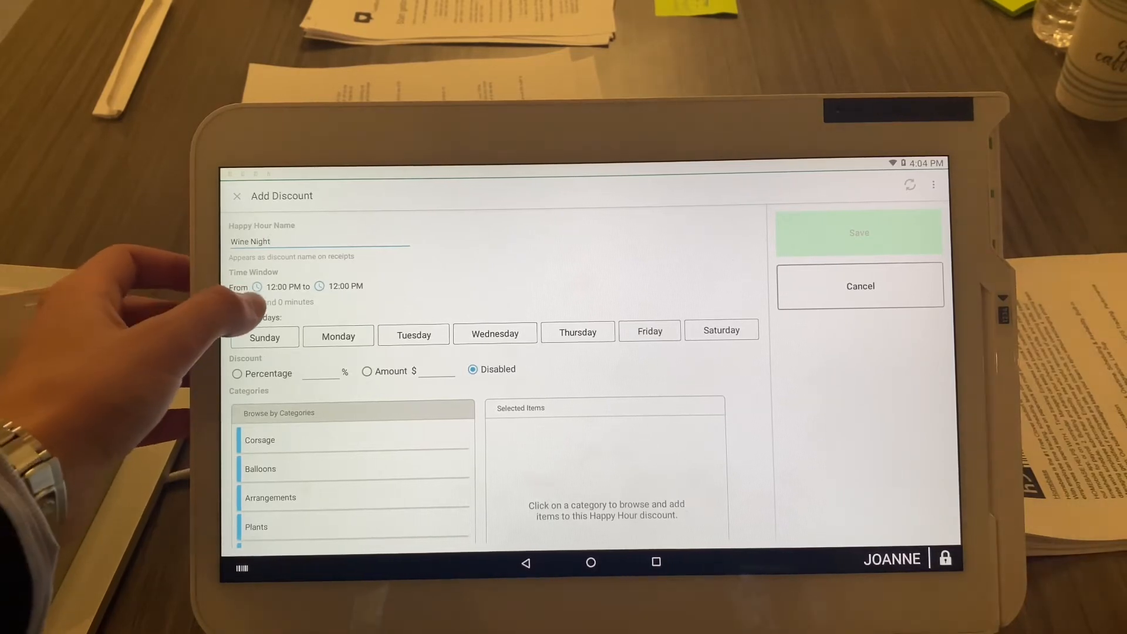
- Set Wine Night's start time to 2:00 PM and choose a percentage discount
{"action": "left_click", "coordinate": [275, 286]}
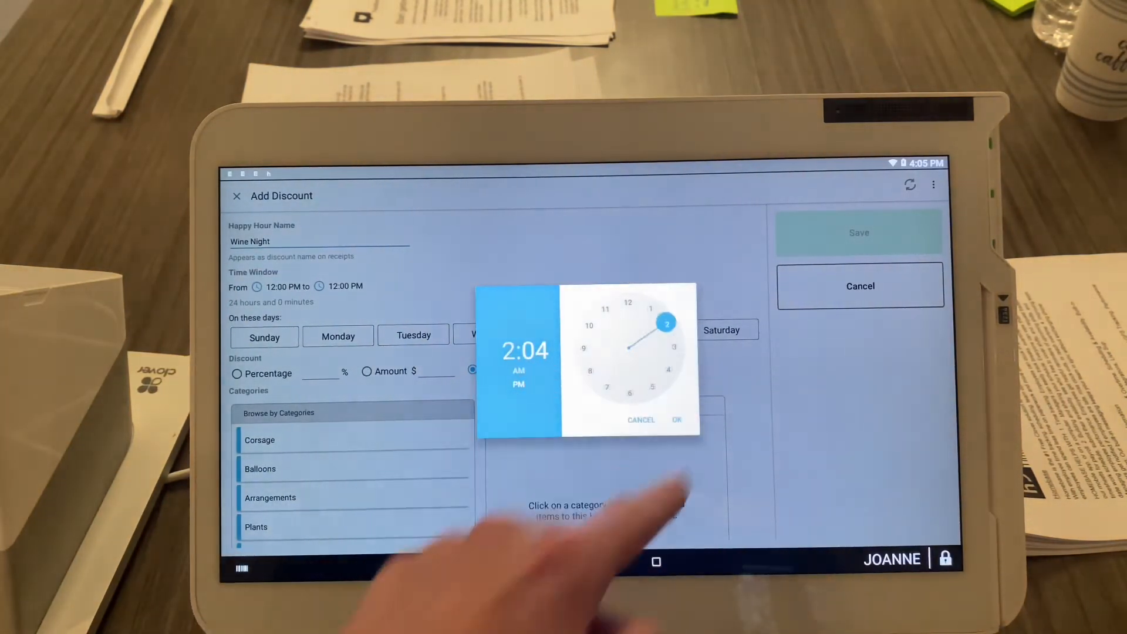
{"action": "left_click", "coordinate": [666, 322]}
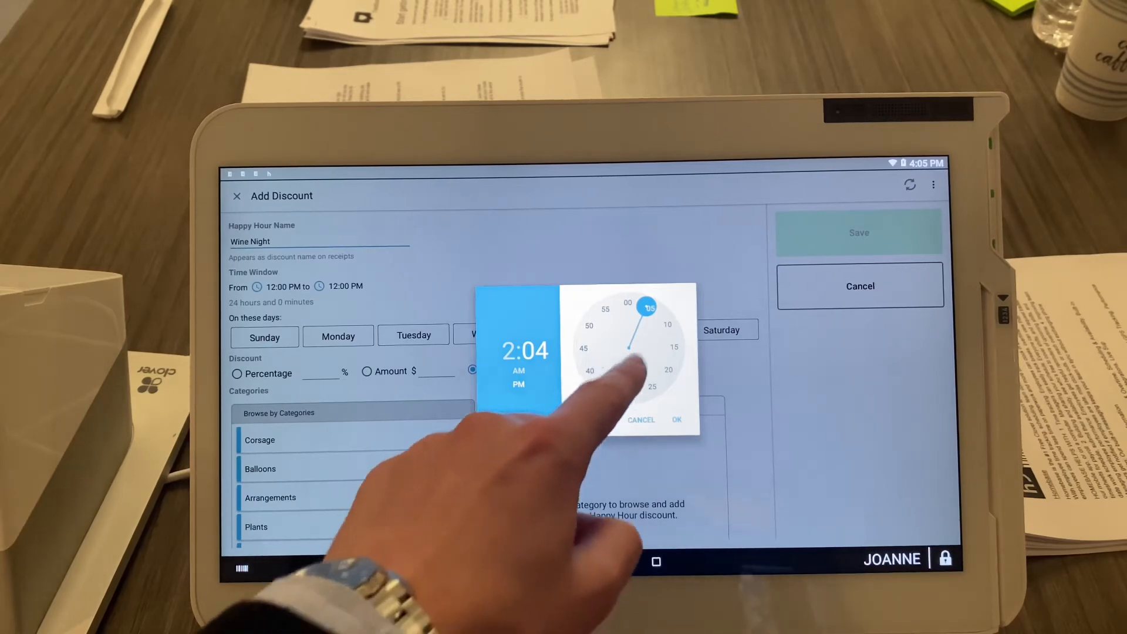
{"action": "left_click", "coordinate": [628, 303]}
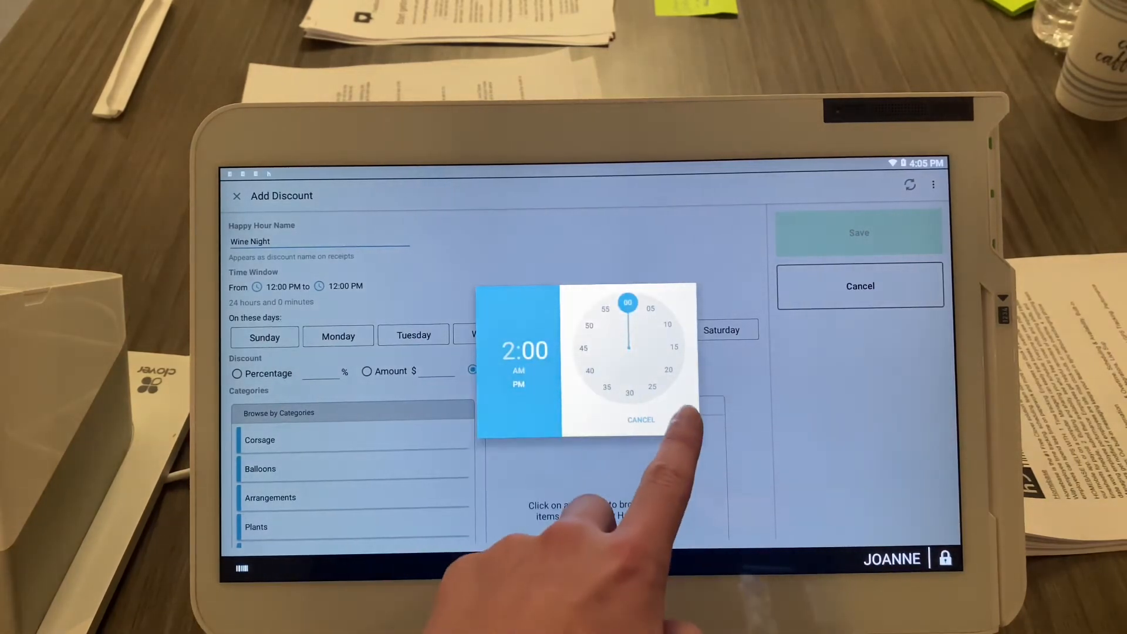
{"action": "left_click", "coordinate": [641, 420]}
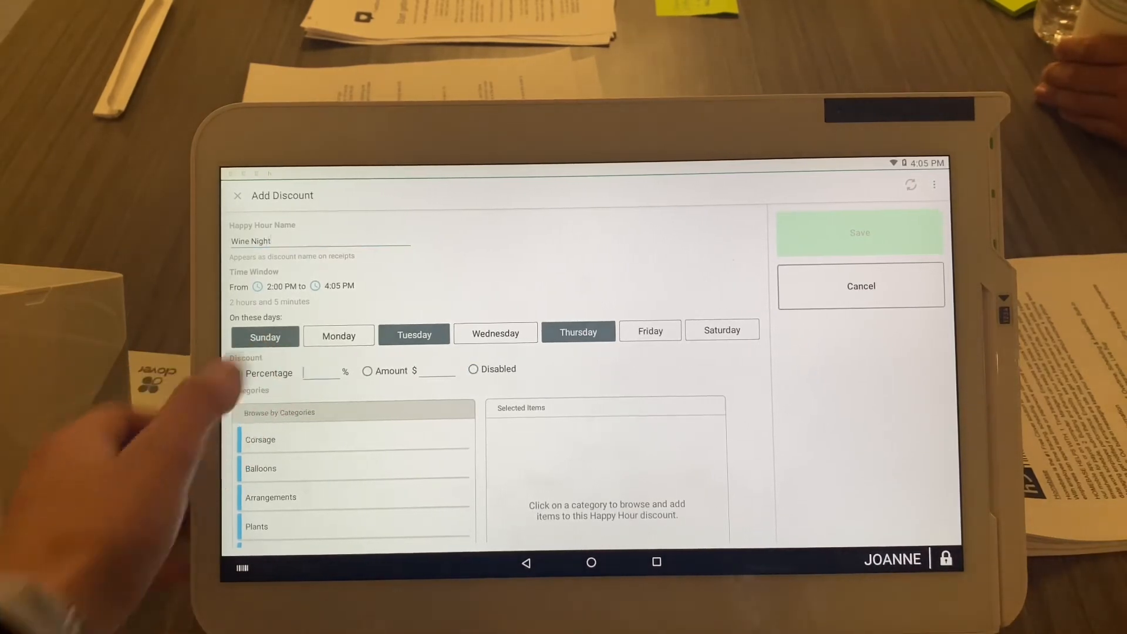
{"action": "left_click", "coordinate": [319, 371]}
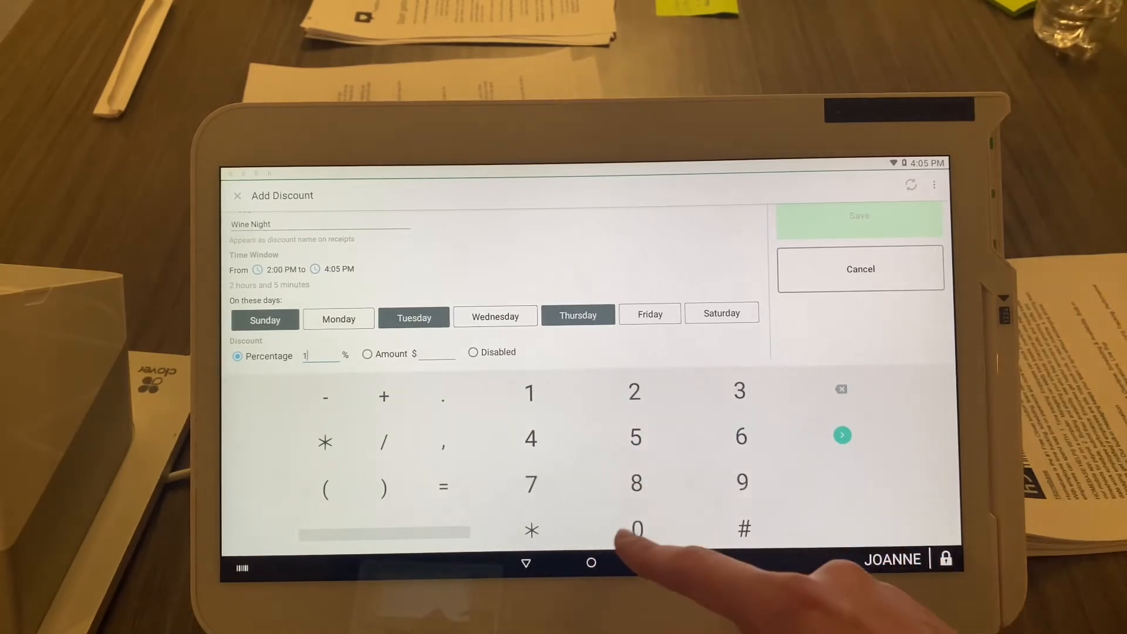
- Enter 10 as Wine Night's discount percentage
{"action": "left_click", "coordinate": [637, 530]}
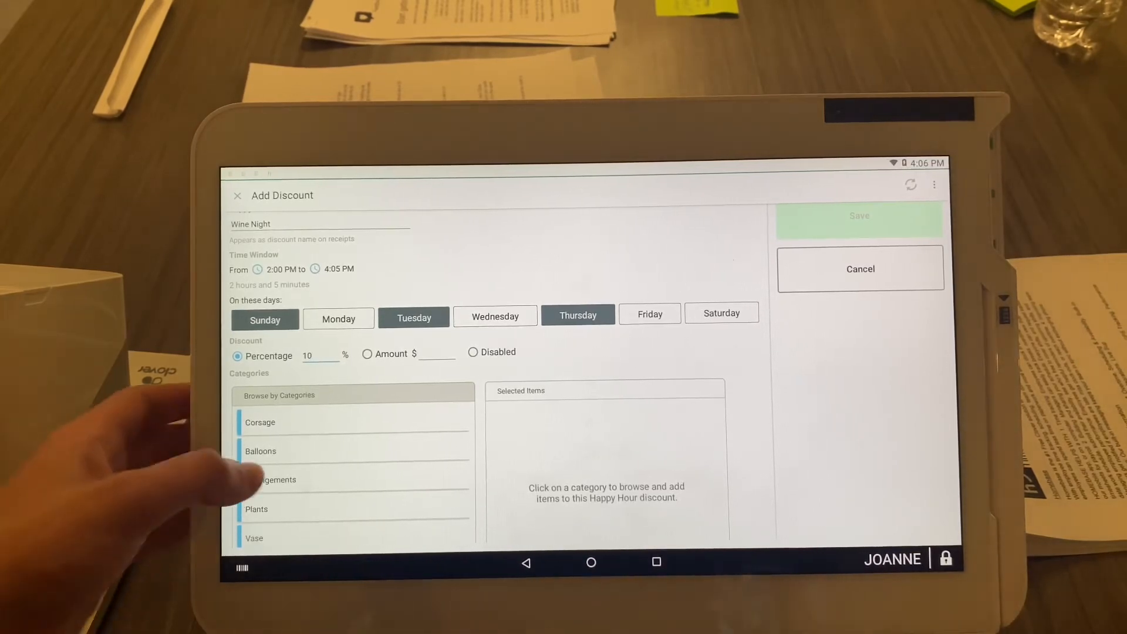
- Select all Burgers items except the custom item, leaving only Cheeseburger discounted
{"action": "scroll", "scroll_direction": "down", "scroll_amount": 3}
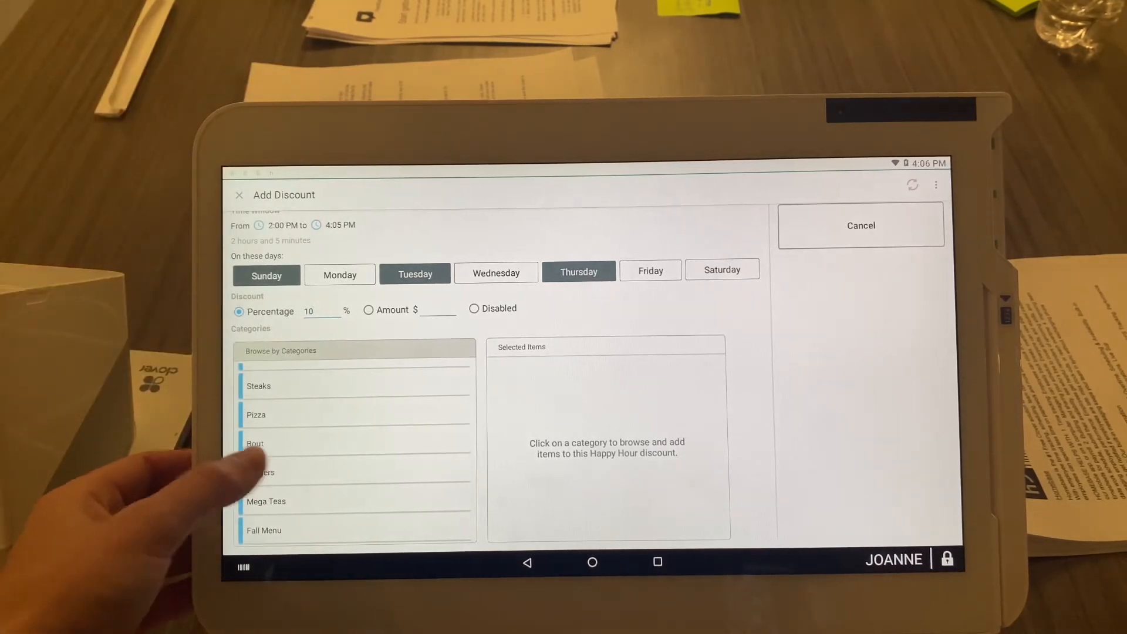
{"action": "left_click", "coordinate": [261, 473]}
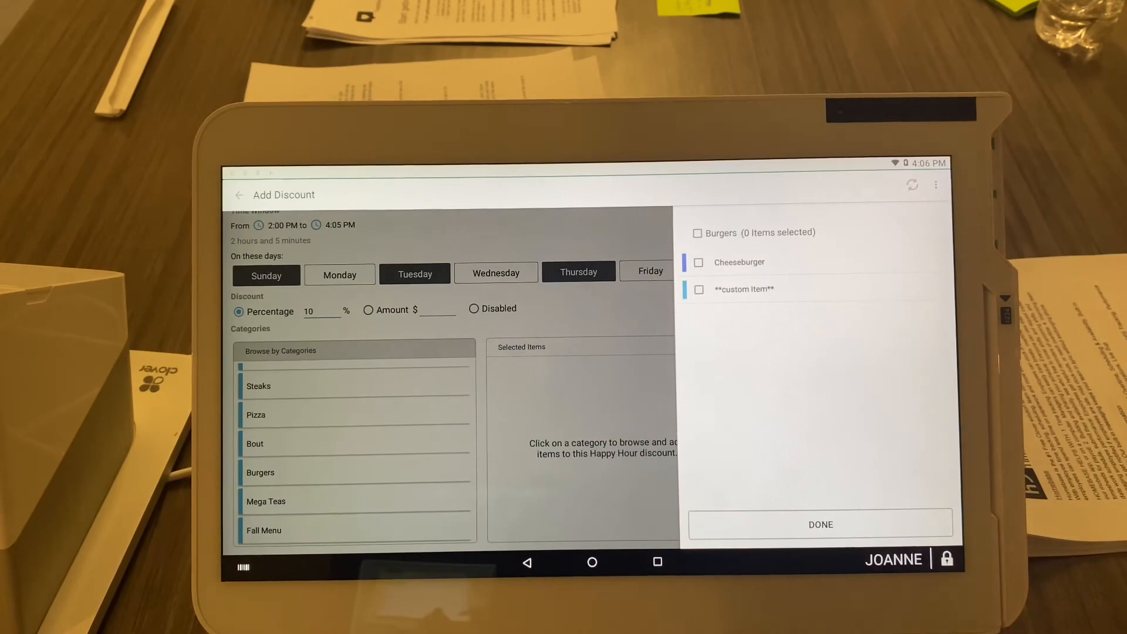
{"action": "left_click", "coordinate": [697, 233]}
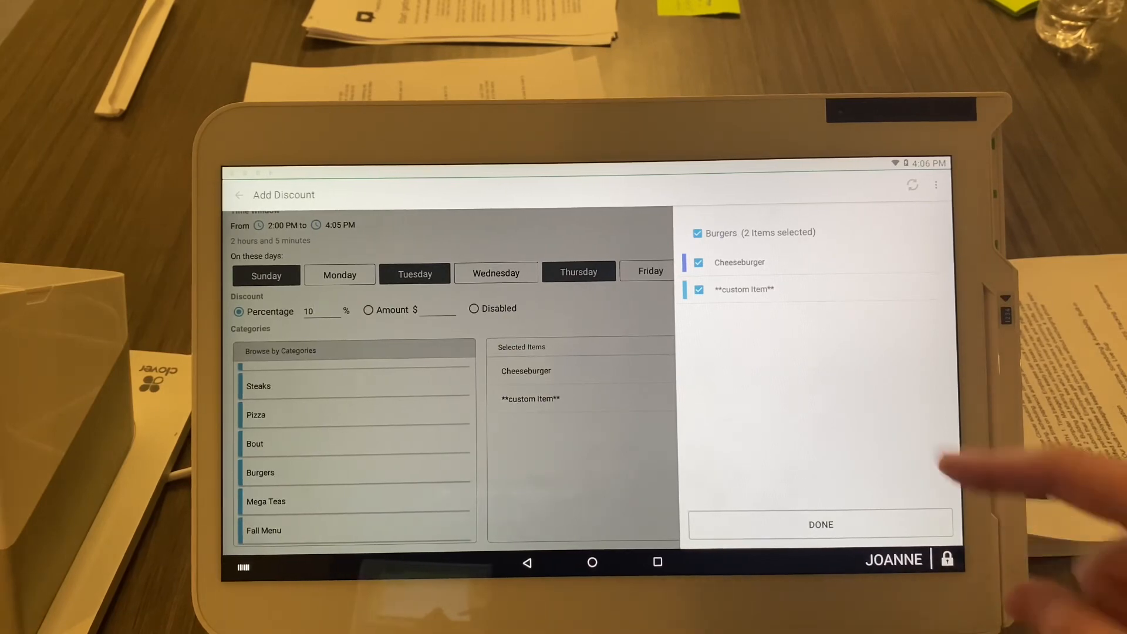
{"action": "left_click", "coordinate": [699, 289]}
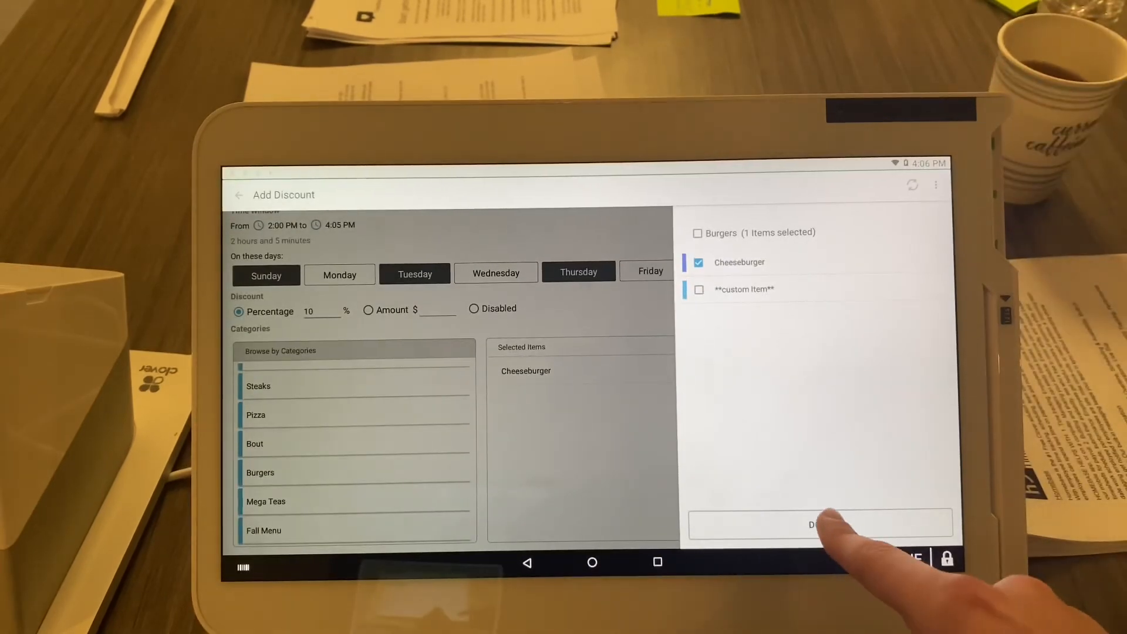
{"action": "left_click", "coordinate": [815, 525]}
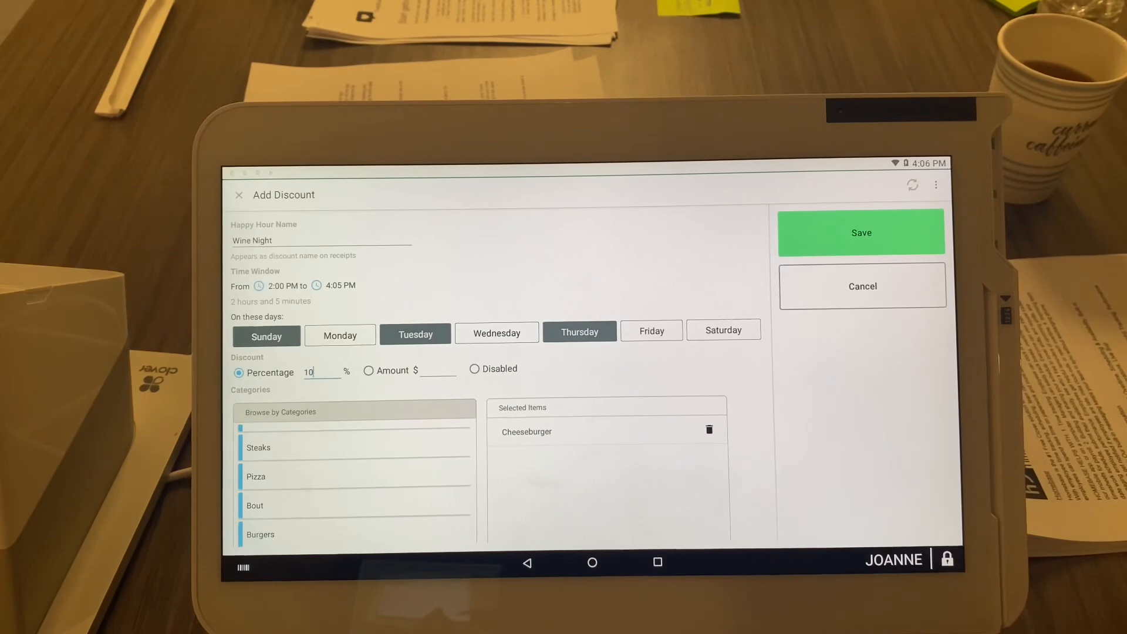
- Save the Wine Night discount: Sun/Tue/Thu 2:00–4:05 PM, 10%, Cheeseburger only
{"action": "left_click", "coordinate": [862, 233]}
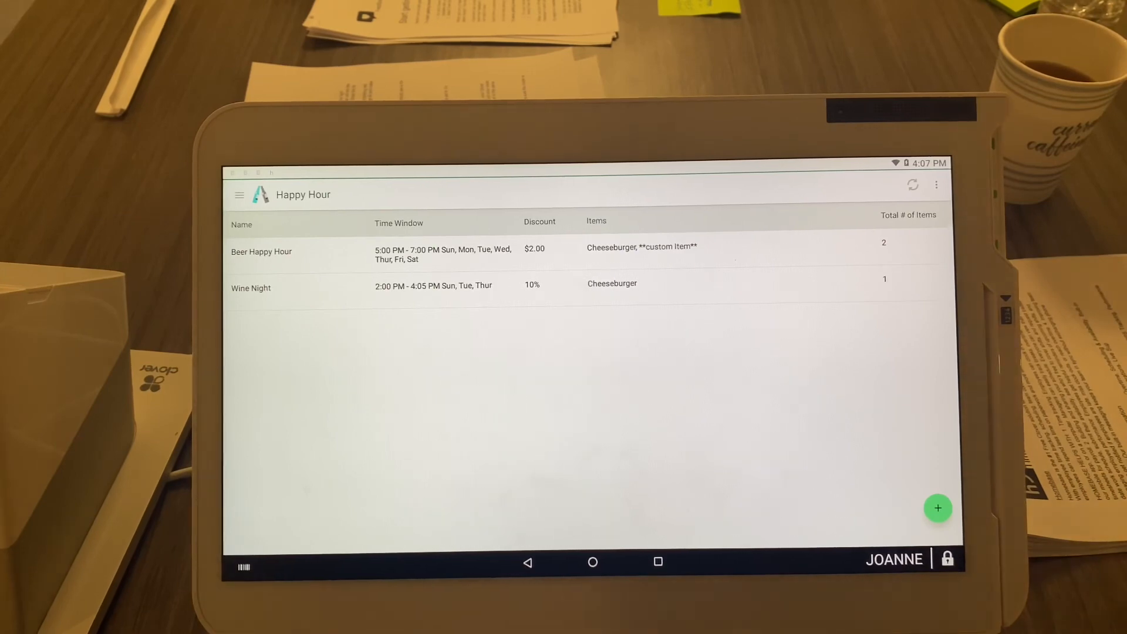
- Open Beer Happy Hour and confirm deleting it with YES
{"action": "left_click", "coordinate": [261, 256]}
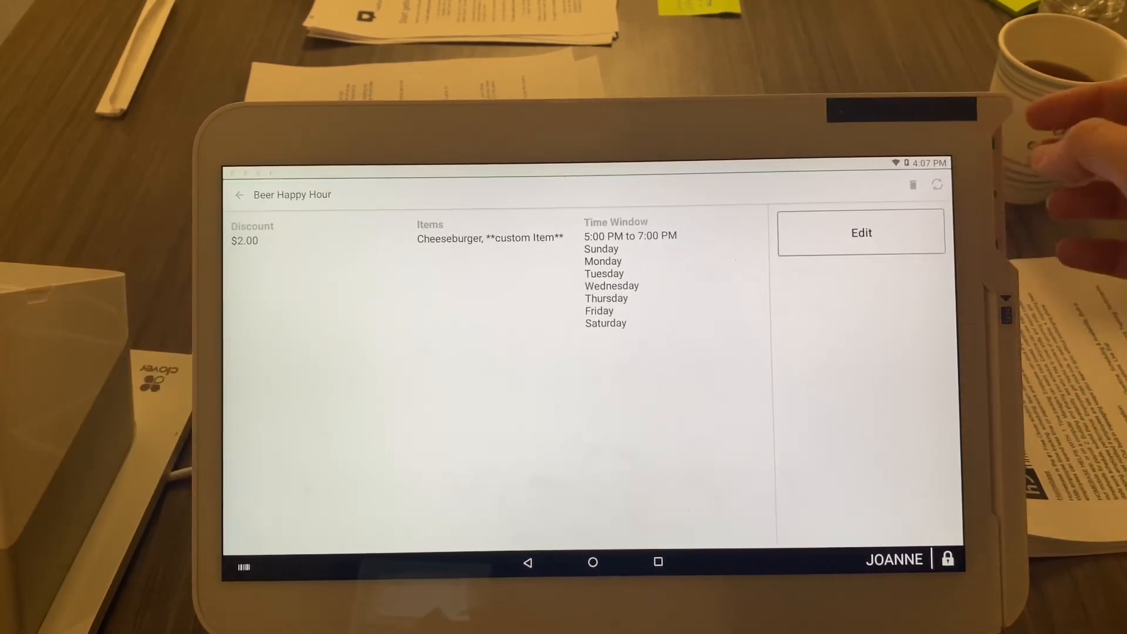
{"action": "left_click", "coordinate": [915, 186]}
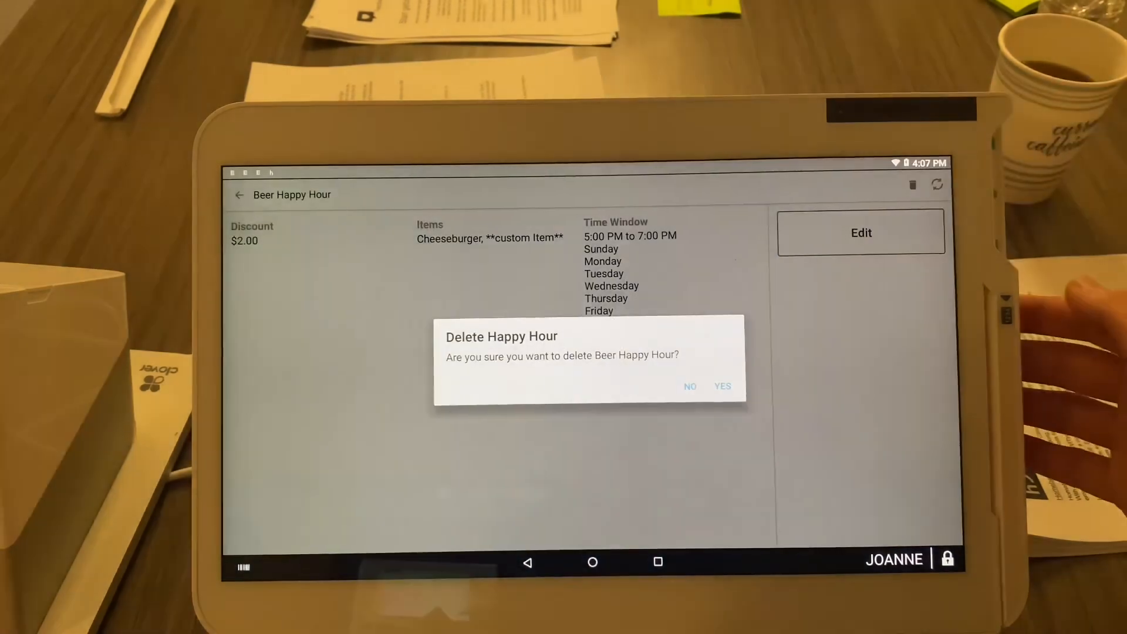
{"action": "left_click", "coordinate": [690, 386]}
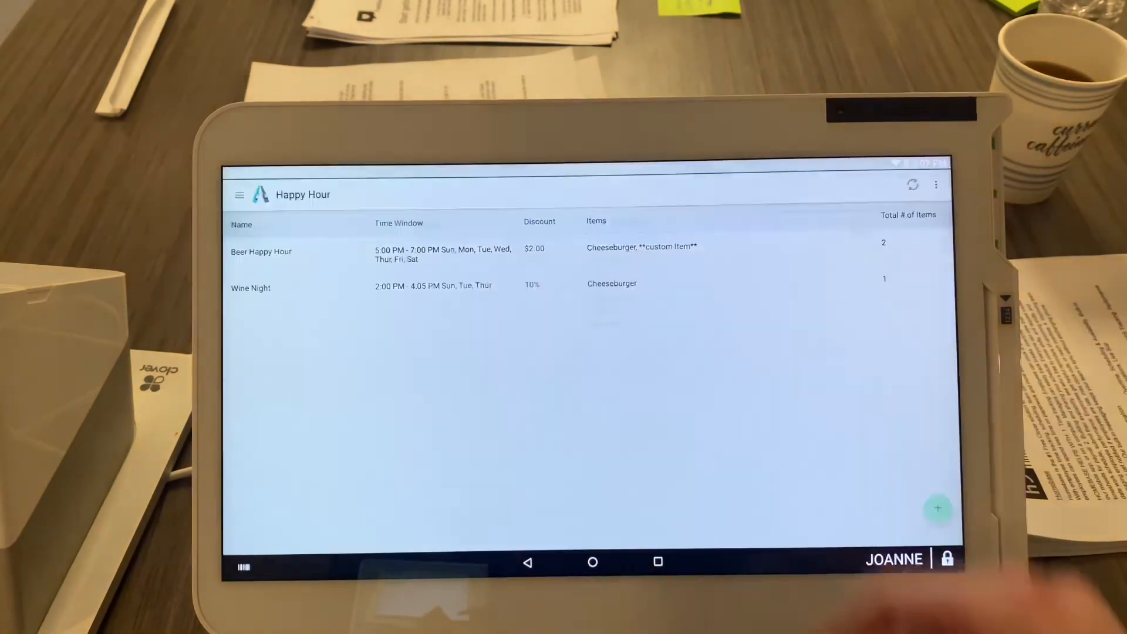